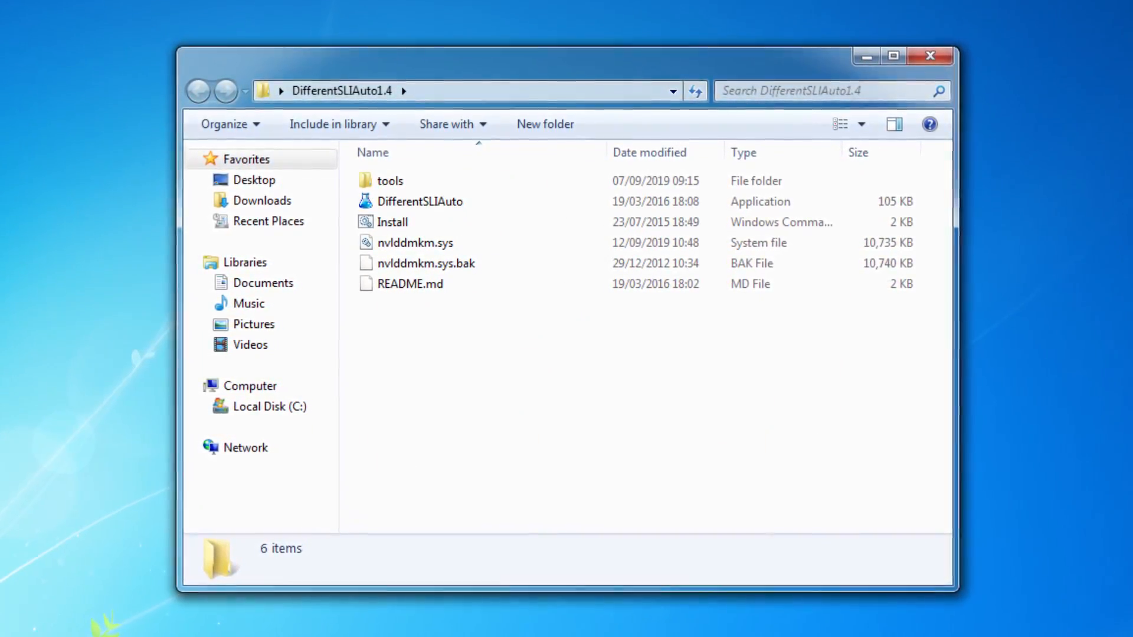
pyautogui.moveTo(564, 56); pyautogui.dragTo(564, 43)
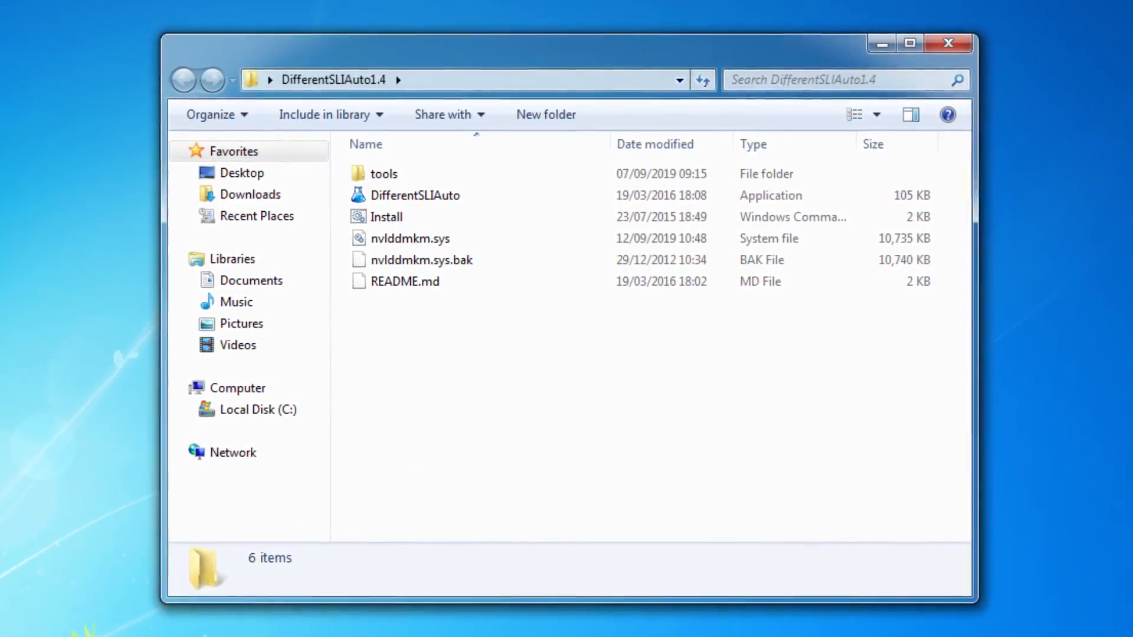